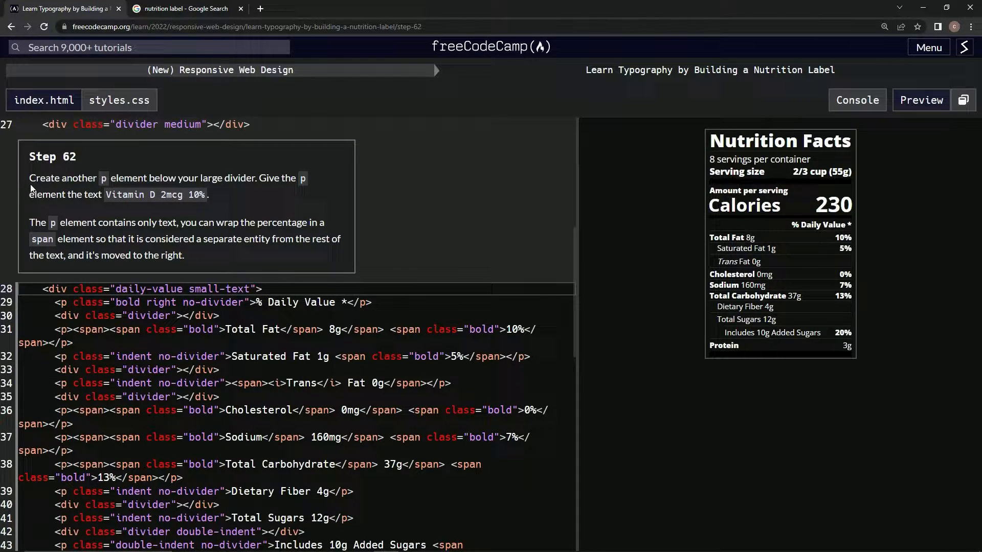
{"action": "mouse_move", "coordinate": [218, 192]}
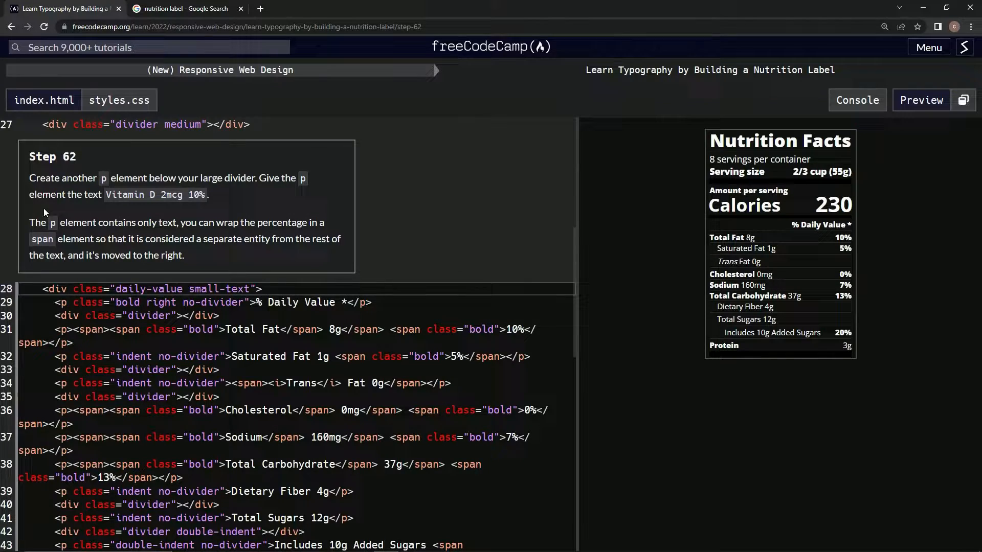
{"action": "mouse_move", "coordinate": [164, 207]}
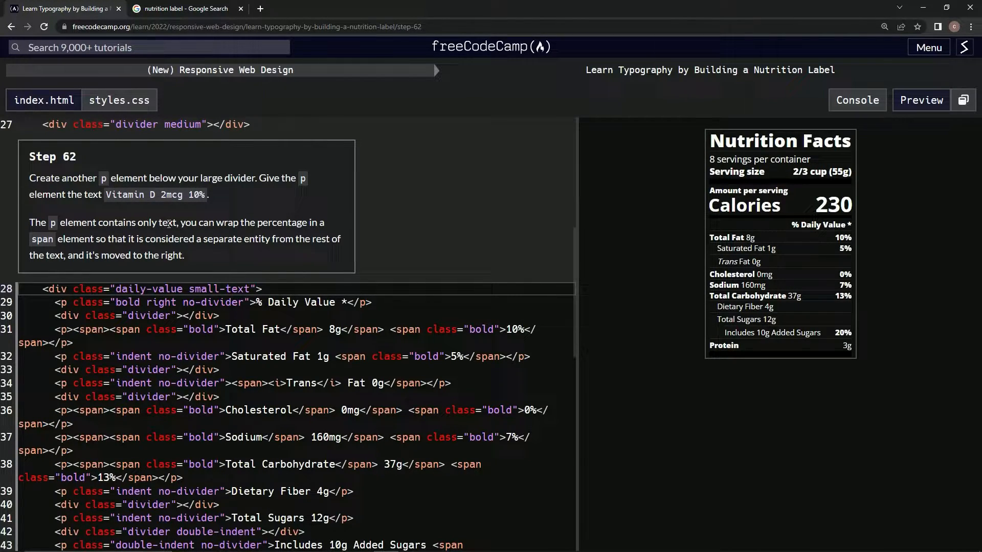
{"action": "mouse_move", "coordinate": [263, 224]}
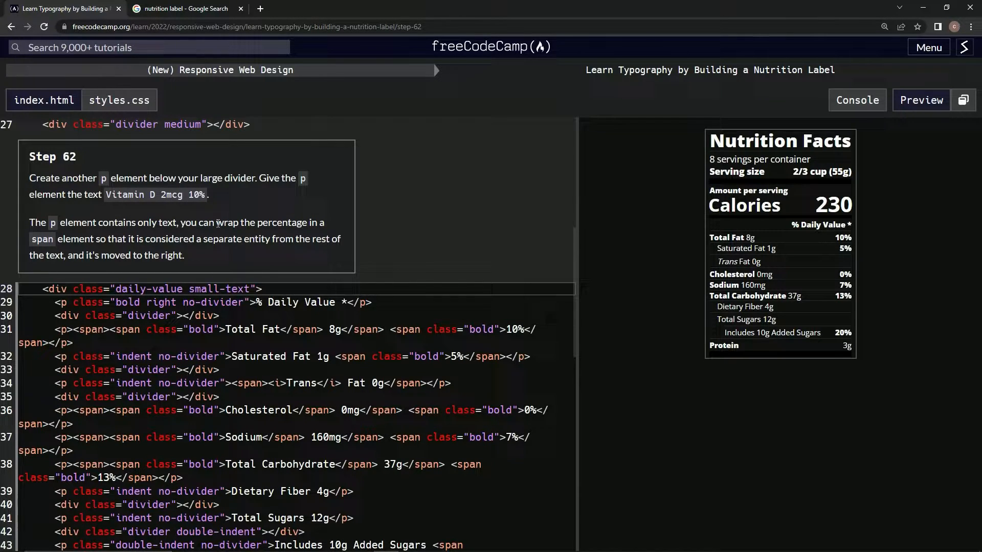
Step: Wrap the Protein paragraph's bold label and 3g inside an outer span
{"action": "scroll", "scroll_direction": "down", "scroll_amount": 3}
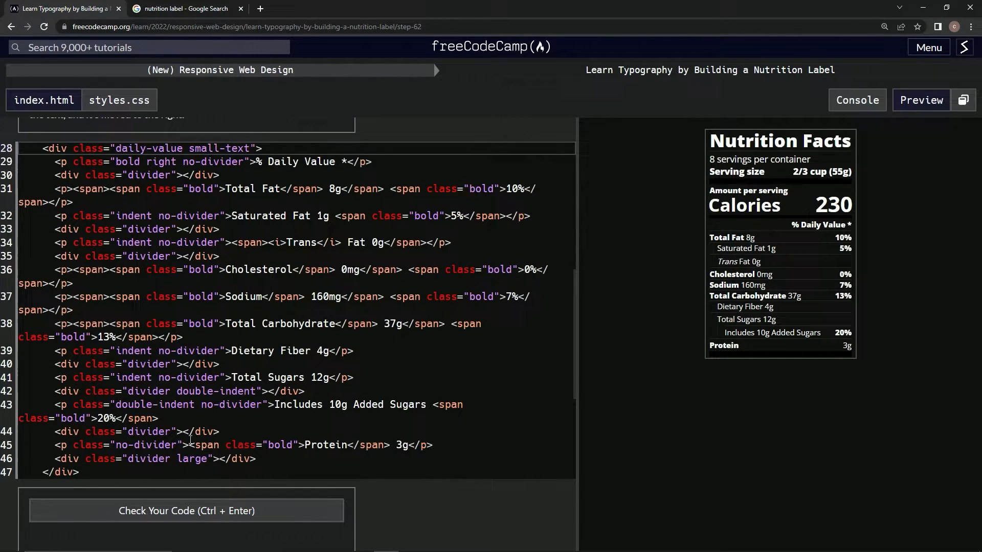
{"action": "left_click", "coordinate": [190, 445]}
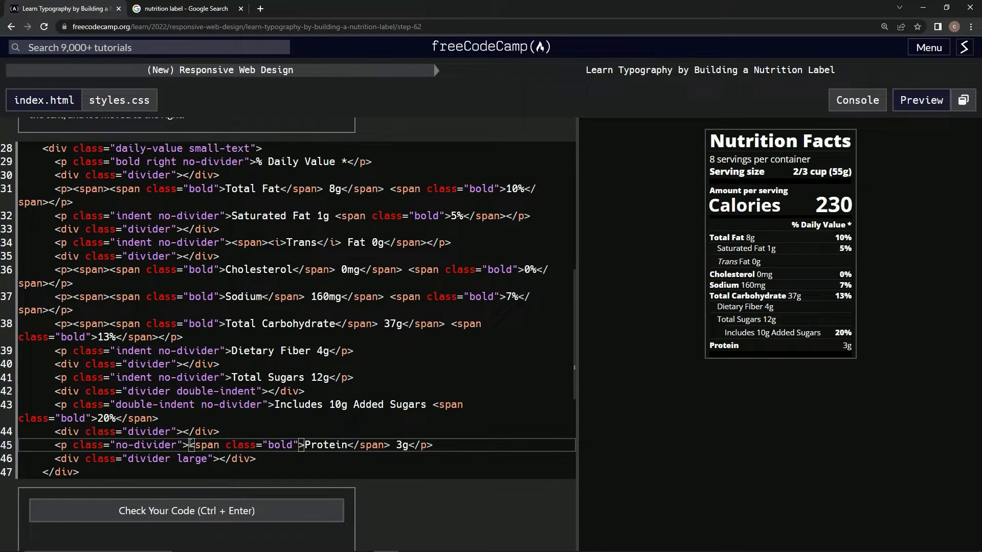
{"action": "type", "text": "ss"}
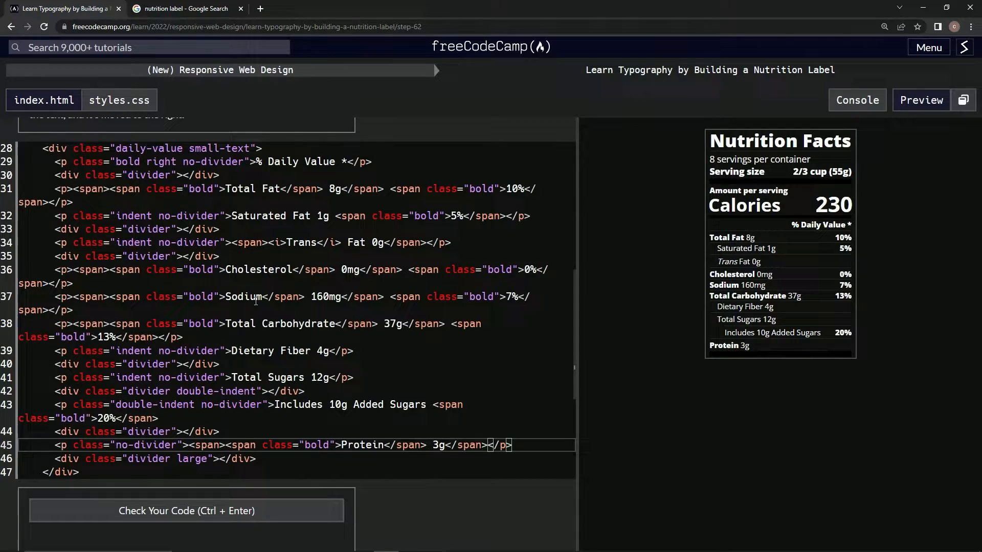
Step: Add a paragraph containing 'Vitamin D 2mcg 10%' below the large divider
{"action": "scroll", "scroll_direction": "up", "scroll_amount": 3}
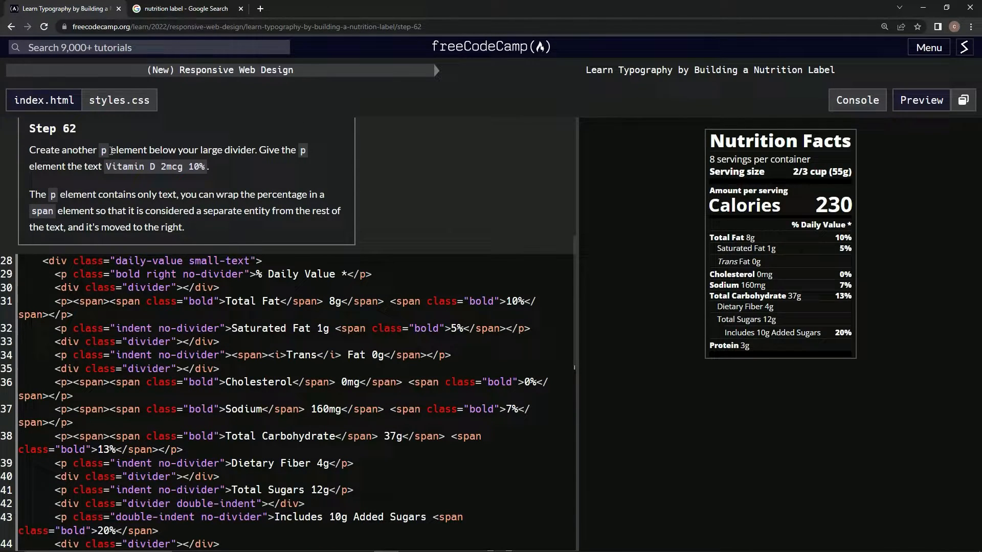
{"action": "scroll", "scroll_direction": "down", "scroll_amount": 3}
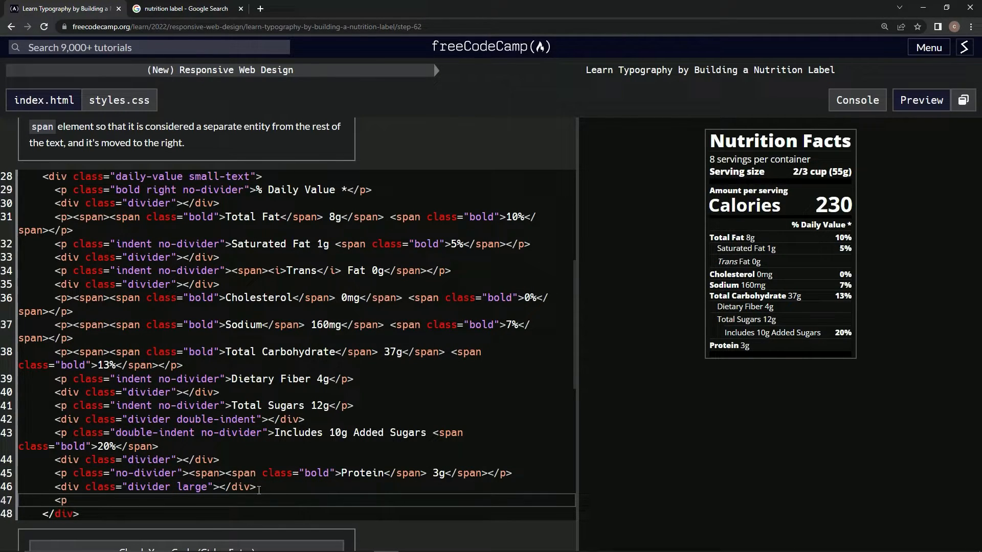
{"action": "type", "text": "<"}
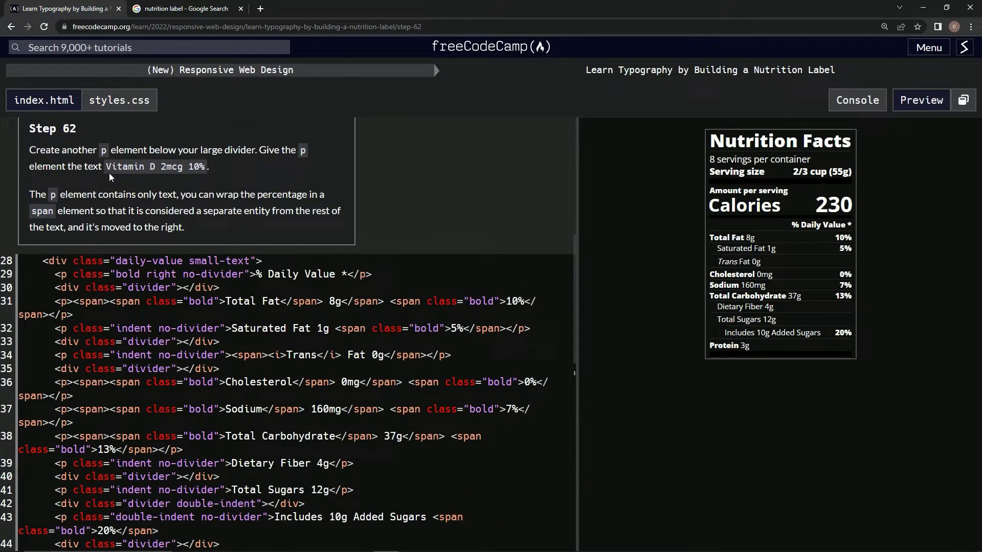
{"action": "double_click", "coordinate": [154, 166]}
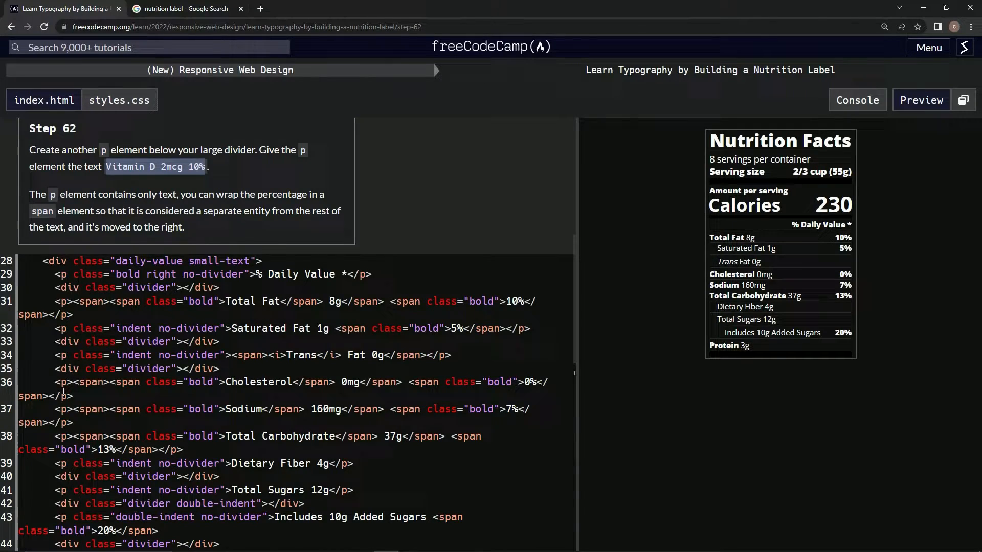
{"action": "scroll", "scroll_direction": "down", "scroll_amount": 3}
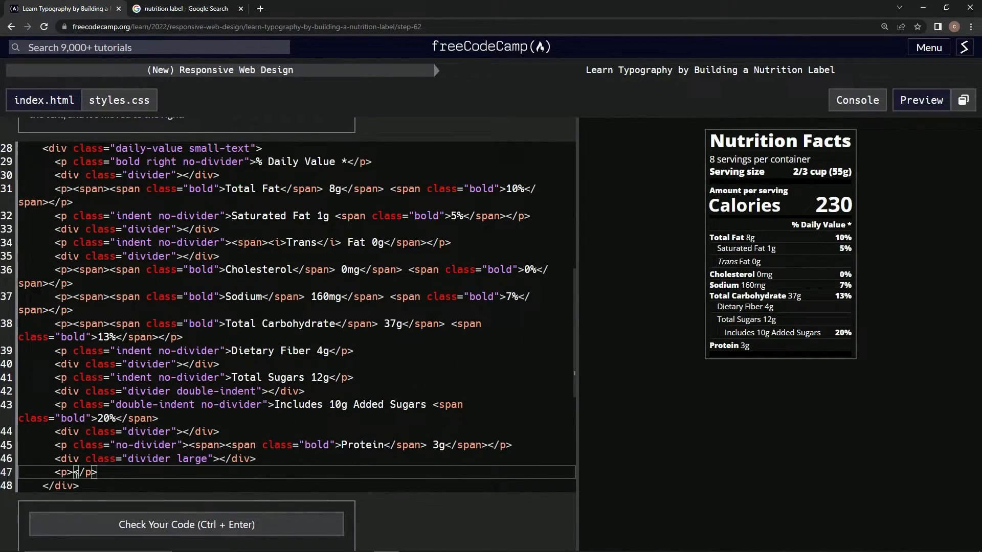
{"action": "type", "text": "Vitamin D 2mcg 10%"}
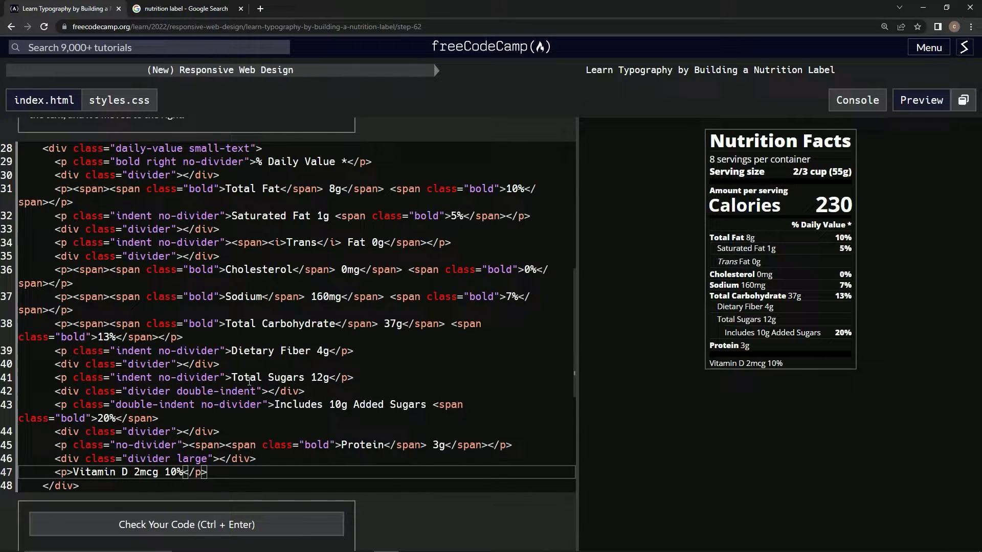
{"action": "scroll", "scroll_direction": "up", "scroll_amount": 3}
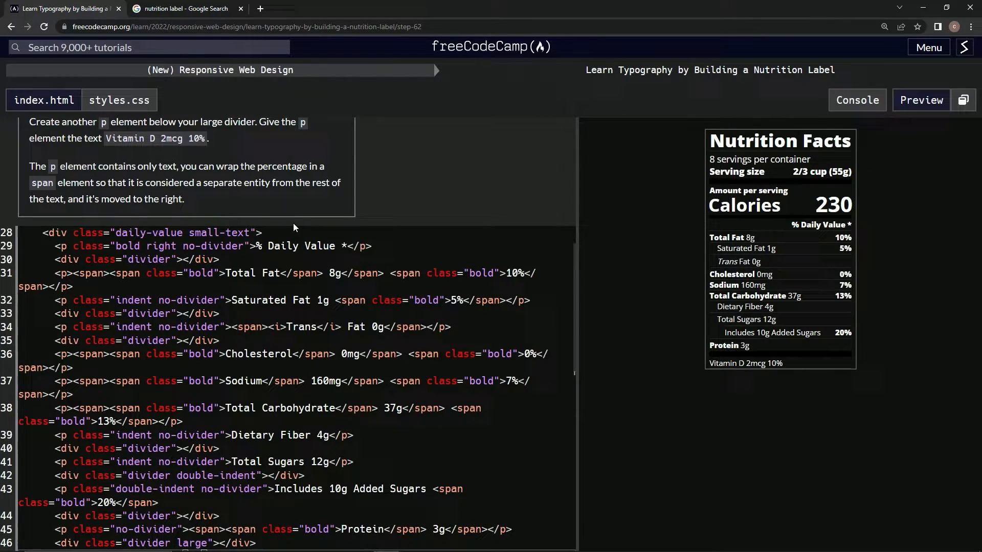
{"action": "mouse_move", "coordinate": [244, 168]}
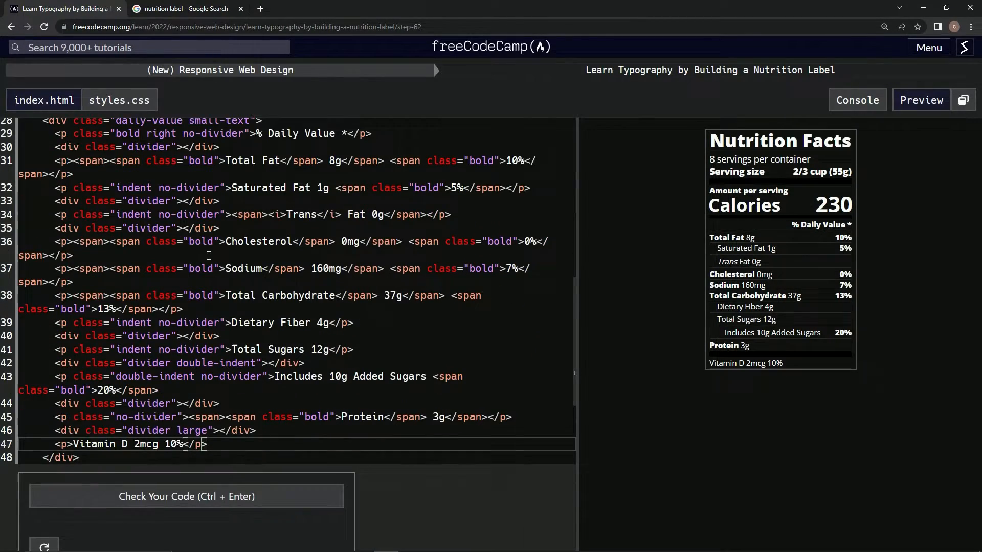
{"action": "mouse_move", "coordinate": [166, 448]}
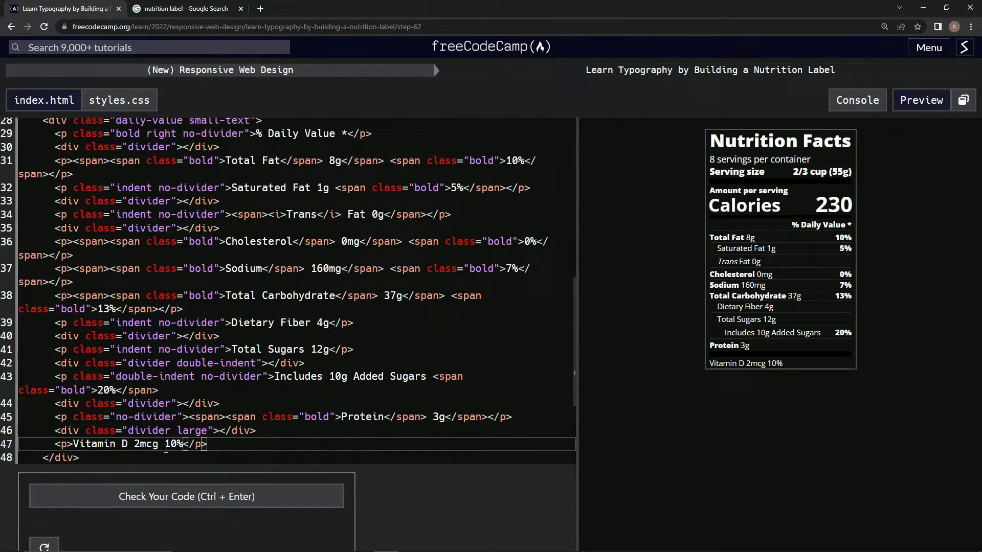
Step: Wrap the Vitamin D line's 10% in a span and check the code
{"action": "type", "text": "<span>"}
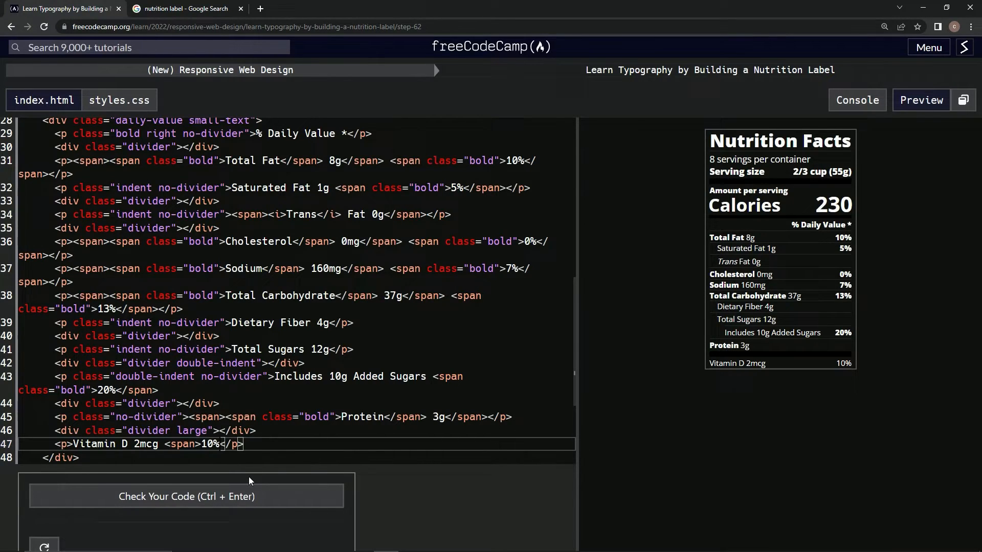
{"action": "type", "text": "<"}
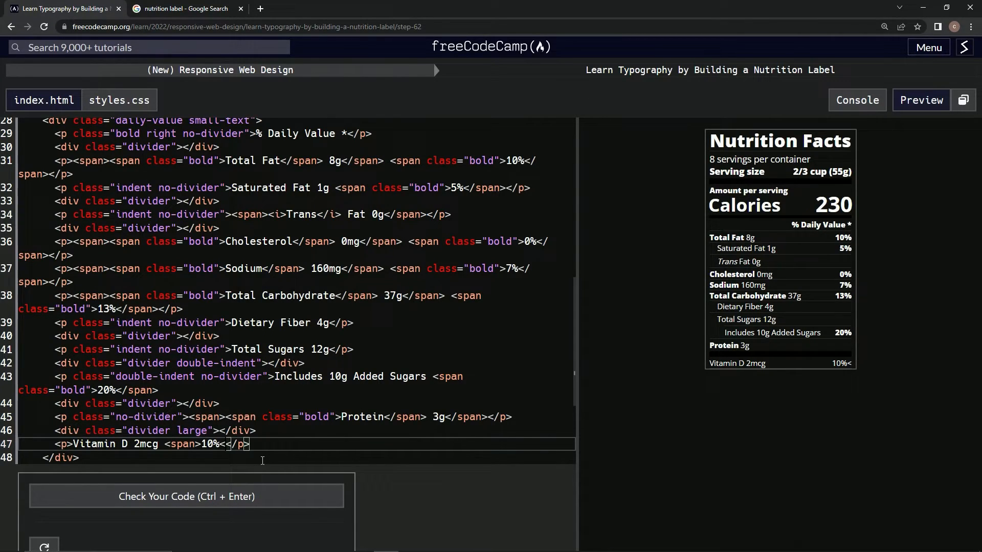
{"action": "type", "text": "/span><"}
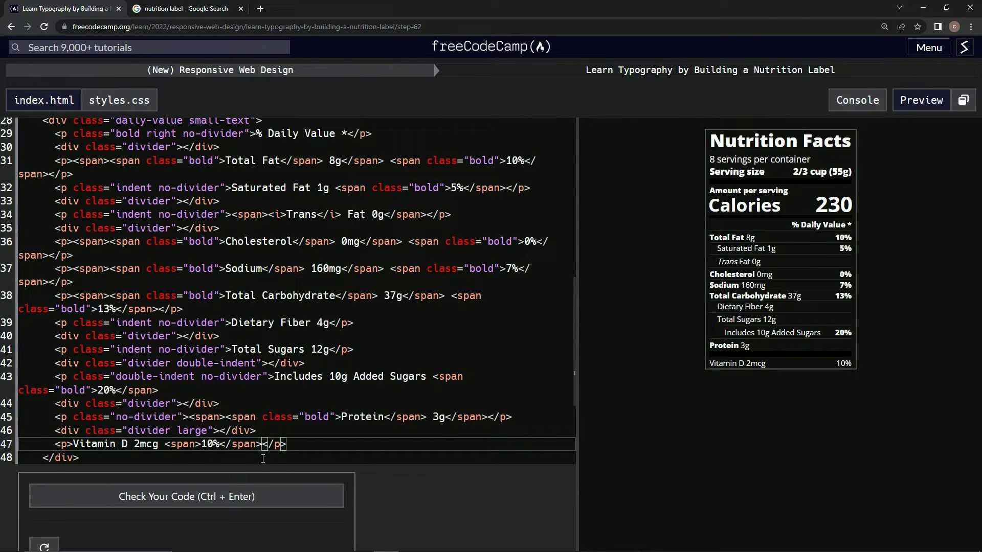
{"action": "mouse_move", "coordinate": [745, 373]}
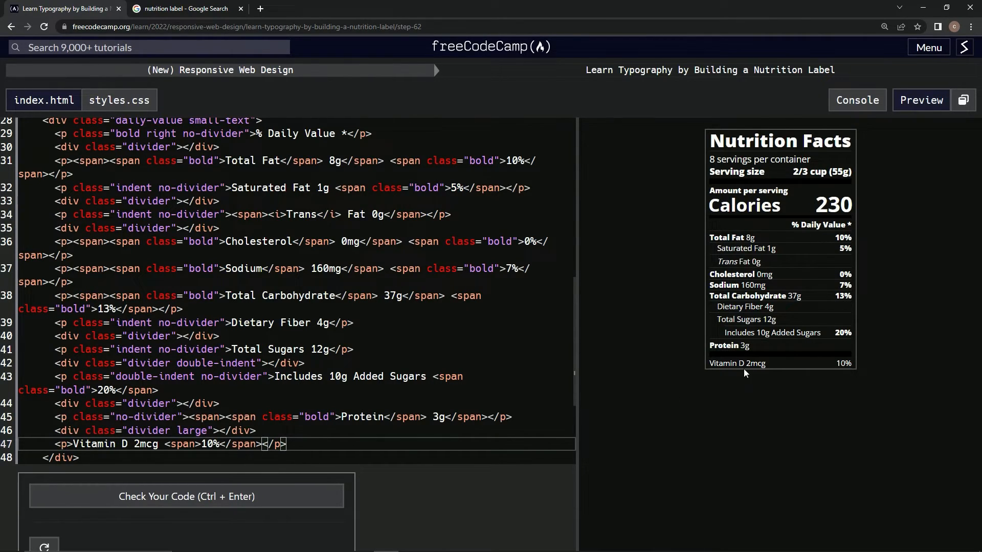
{"action": "left_click", "coordinate": [187, 497]}
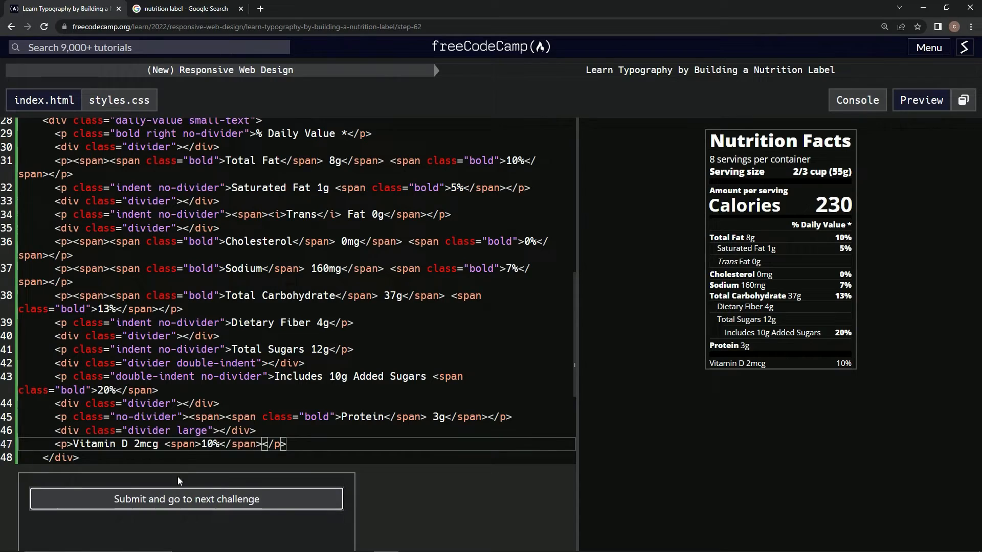
Step: Submit the passing step 62 code and advance to step 63
{"action": "left_click", "coordinate": [186, 499]}
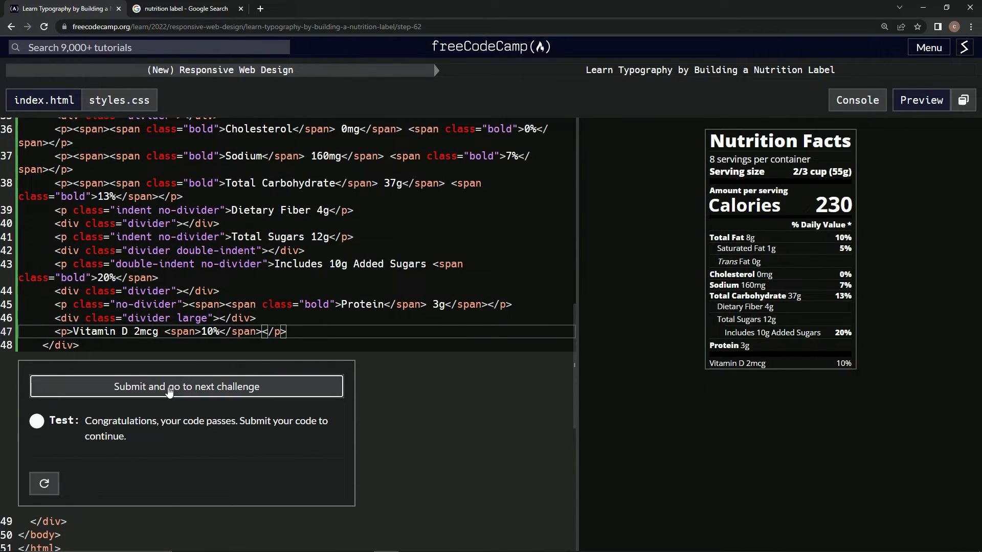
{"action": "left_click", "coordinate": [186, 387]}
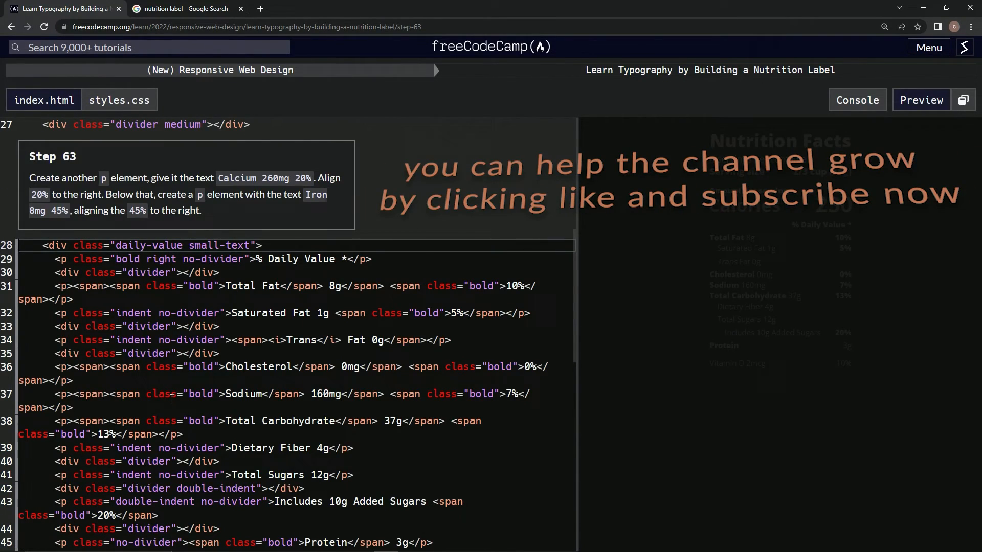